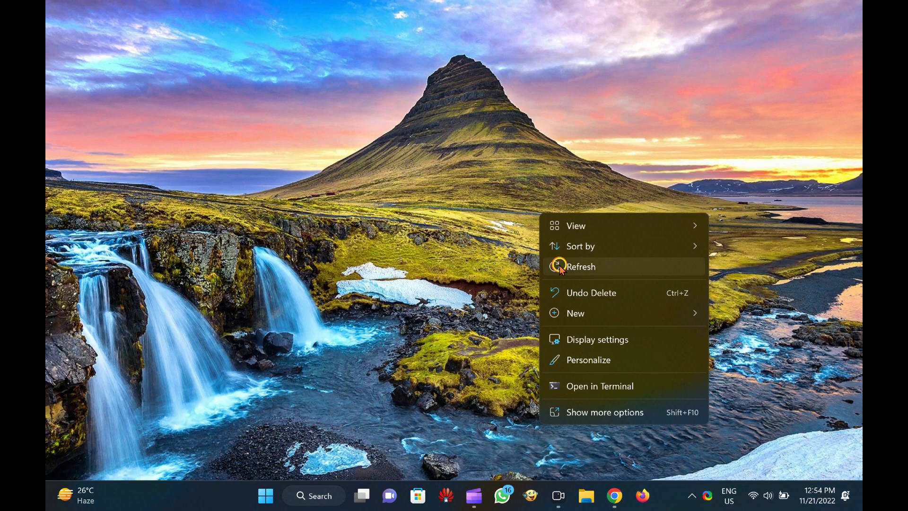
# Launch Firefox from the taskbar and bring up its main application menu
pyautogui.click(581, 267)
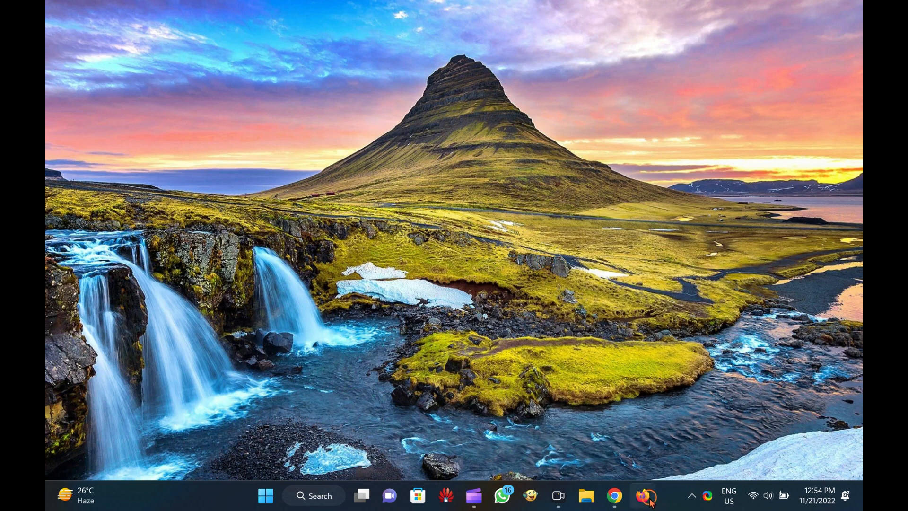
pyautogui.click(643, 495)
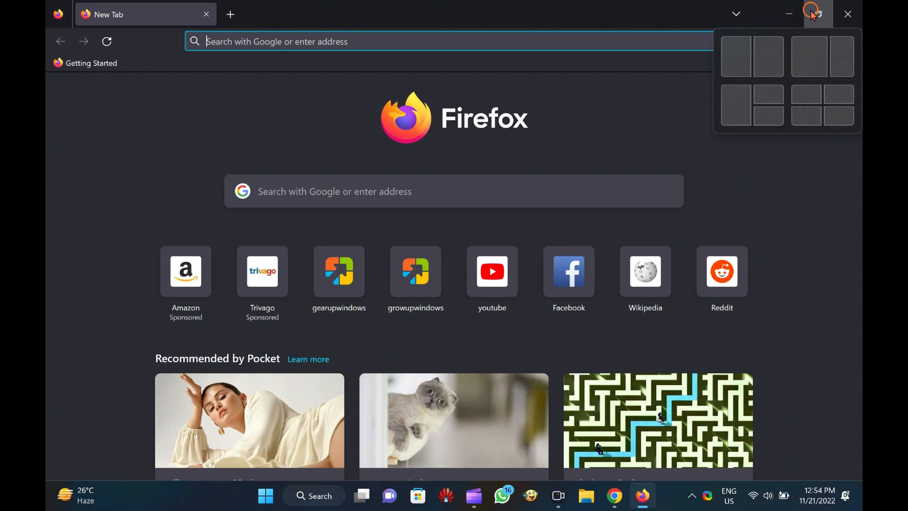
pyautogui.moveTo(622, 139)
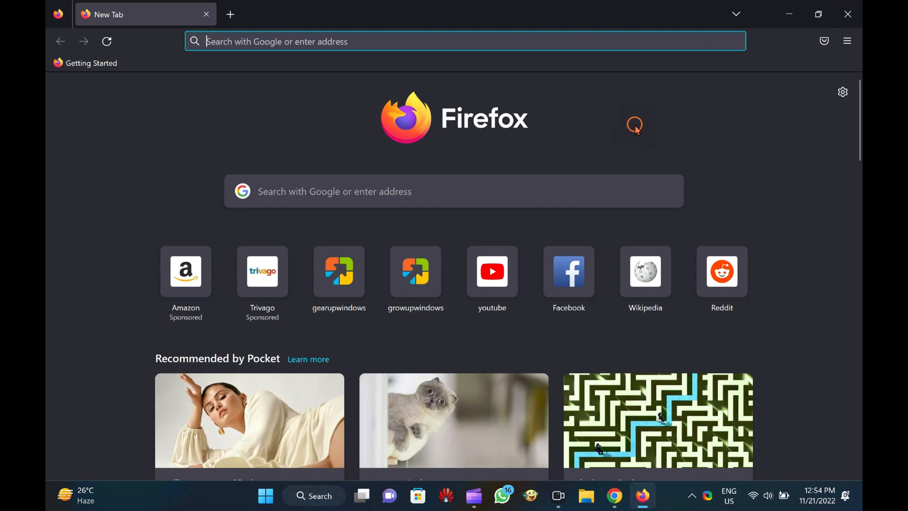
pyautogui.moveTo(807, 60)
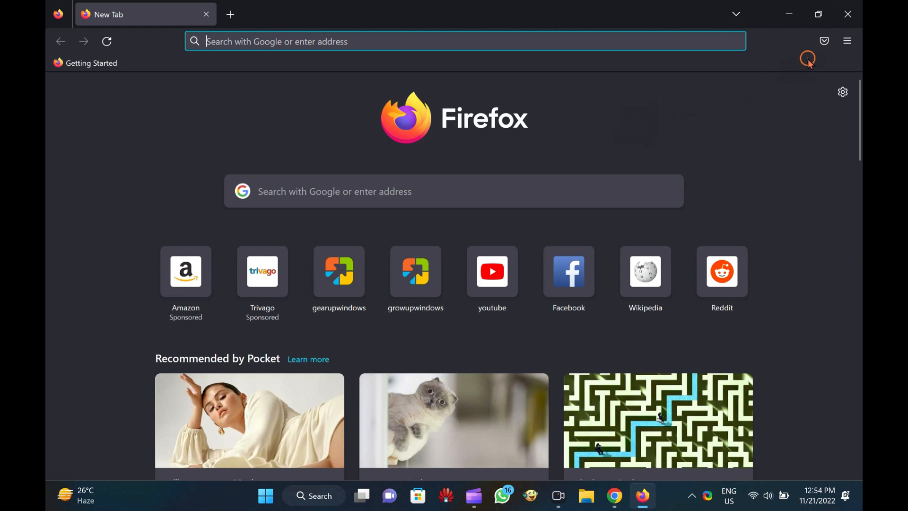
pyautogui.moveTo(770, 100)
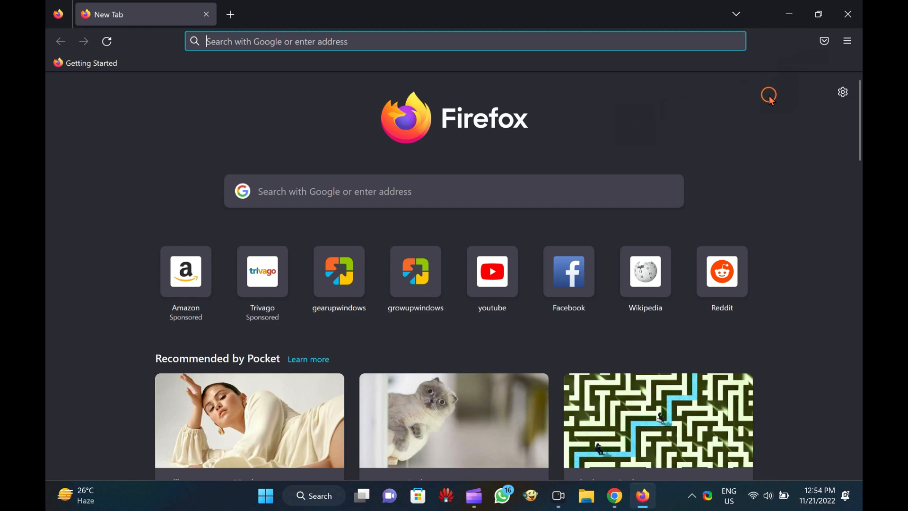
pyautogui.click(847, 41)
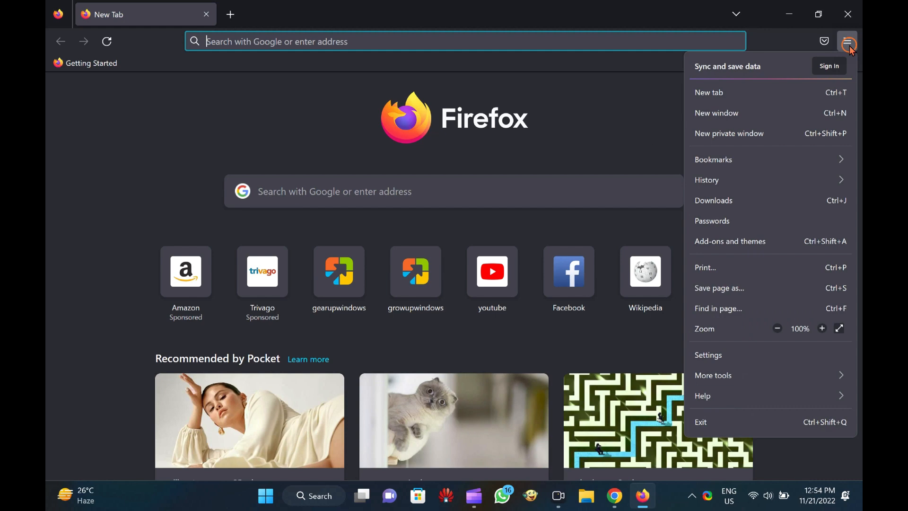
# Enable 'Open previous windows and tabs' under Startup in General settings
pyautogui.click(709, 354)
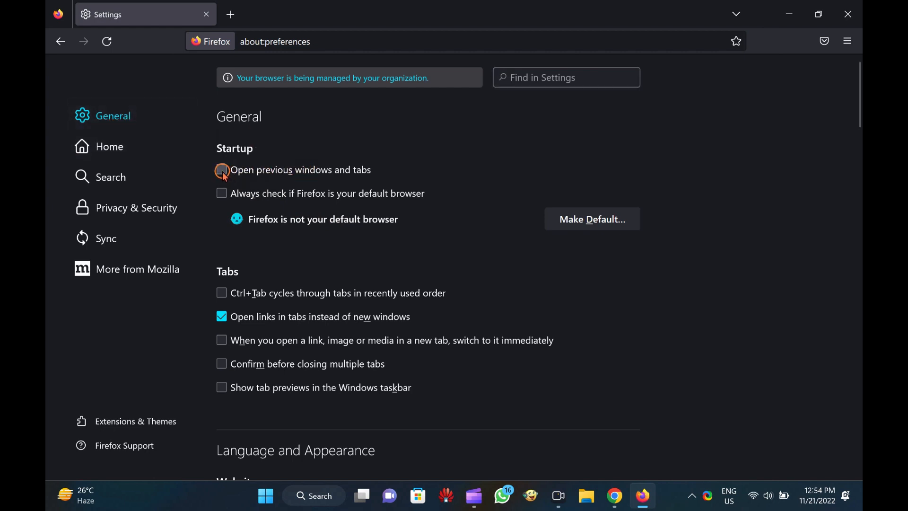
pyautogui.click(221, 170)
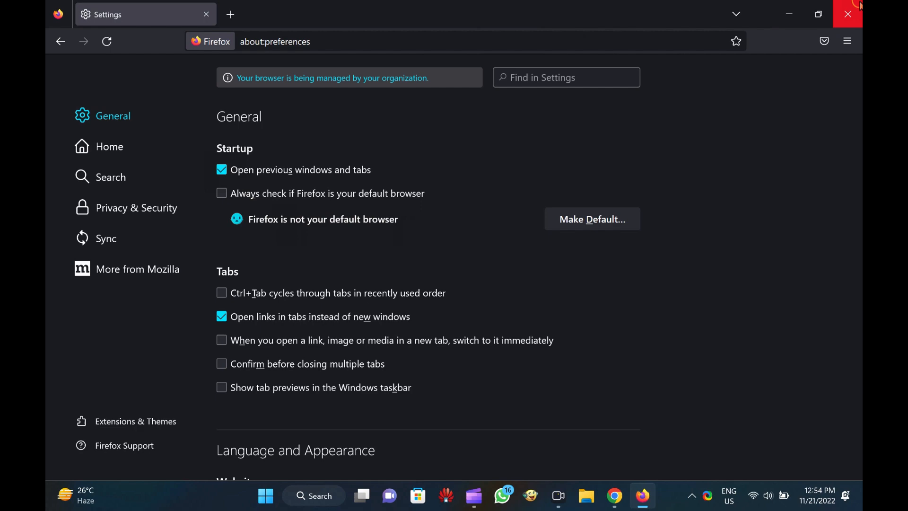
# Close Firefox and relaunch it from the taskbar icon
pyautogui.click(847, 13)
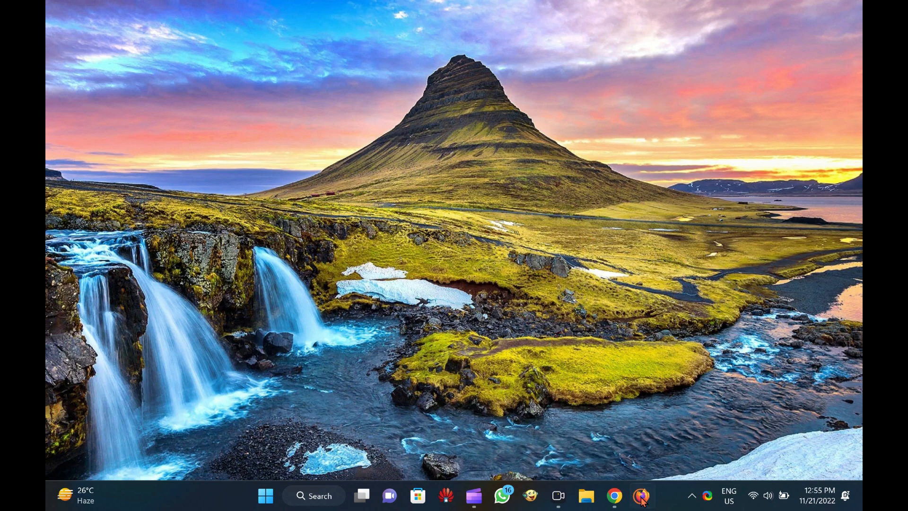
pyautogui.click(641, 496)
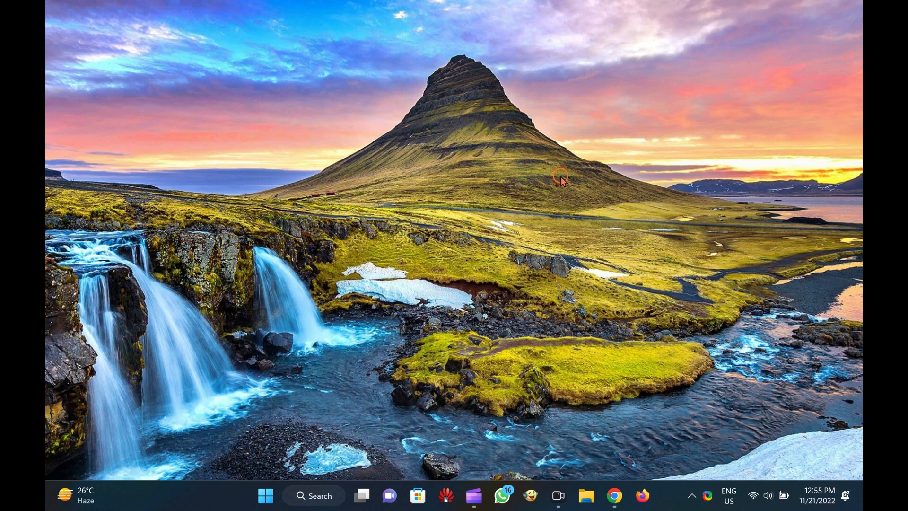
pyautogui.click(641, 496)
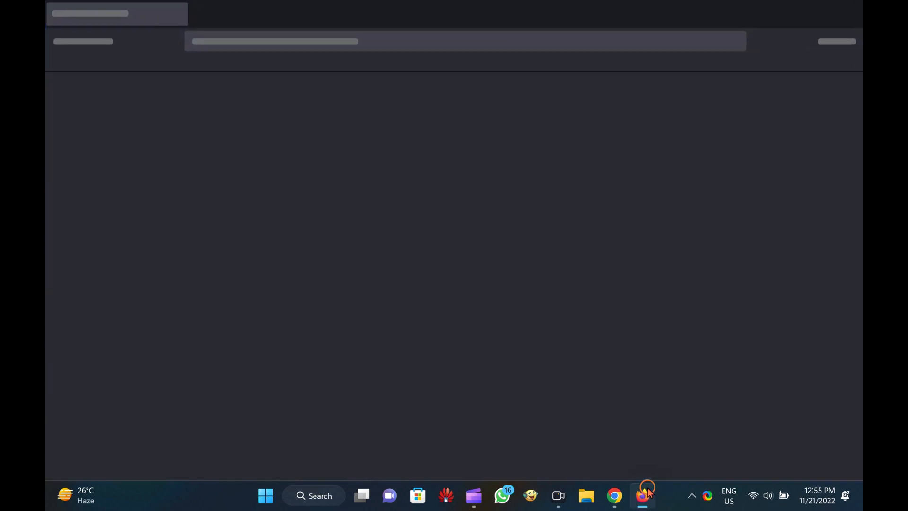
# Show the restored window with the Settings tab, then minimize it to the desktop
pyautogui.click(643, 496)
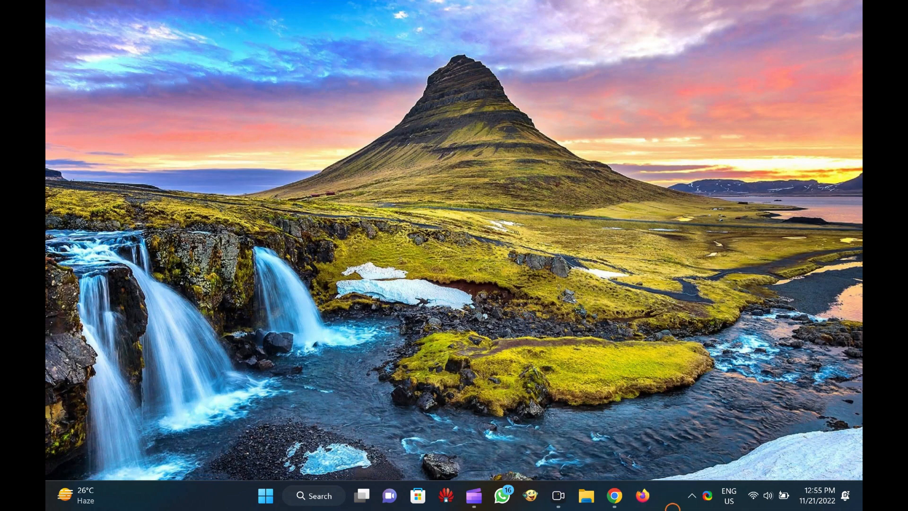
pyautogui.click(641, 496)
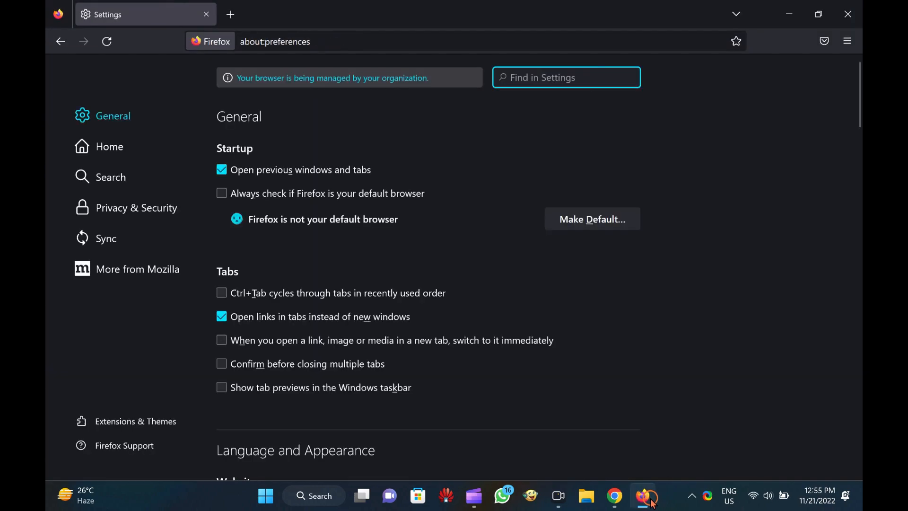
pyautogui.click(644, 496)
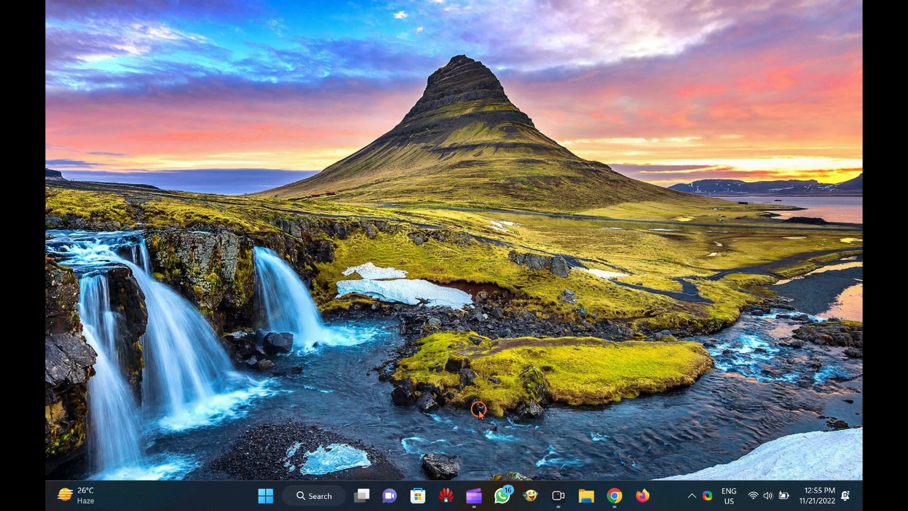